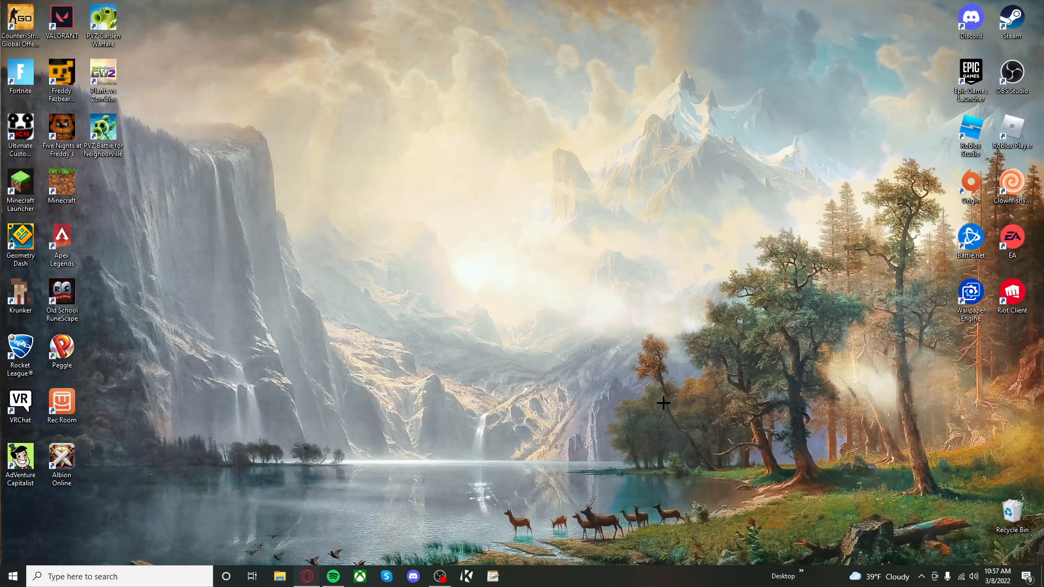
mouse_move(645, 394)
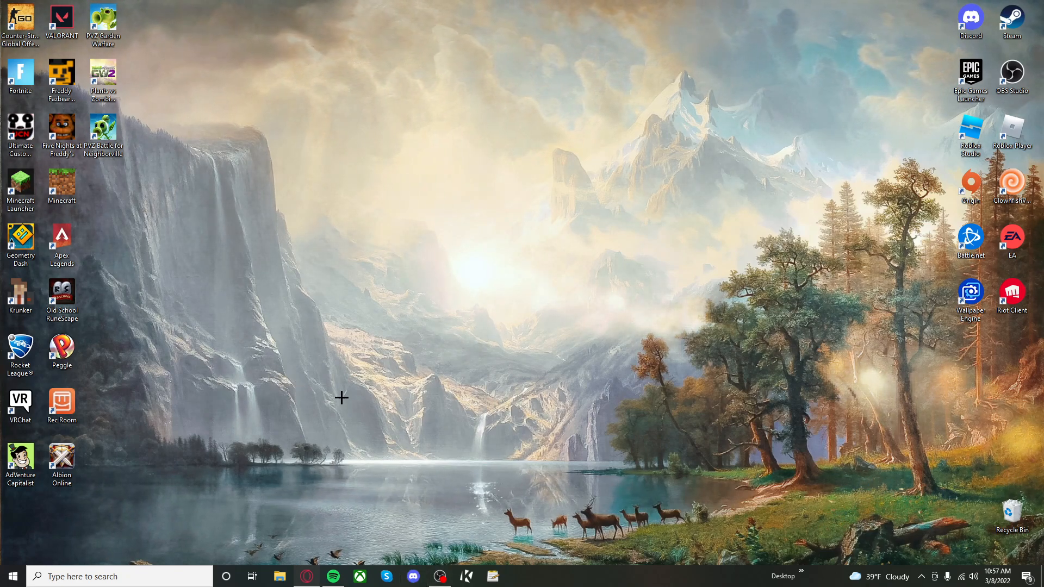
mouse_move(448, 259)
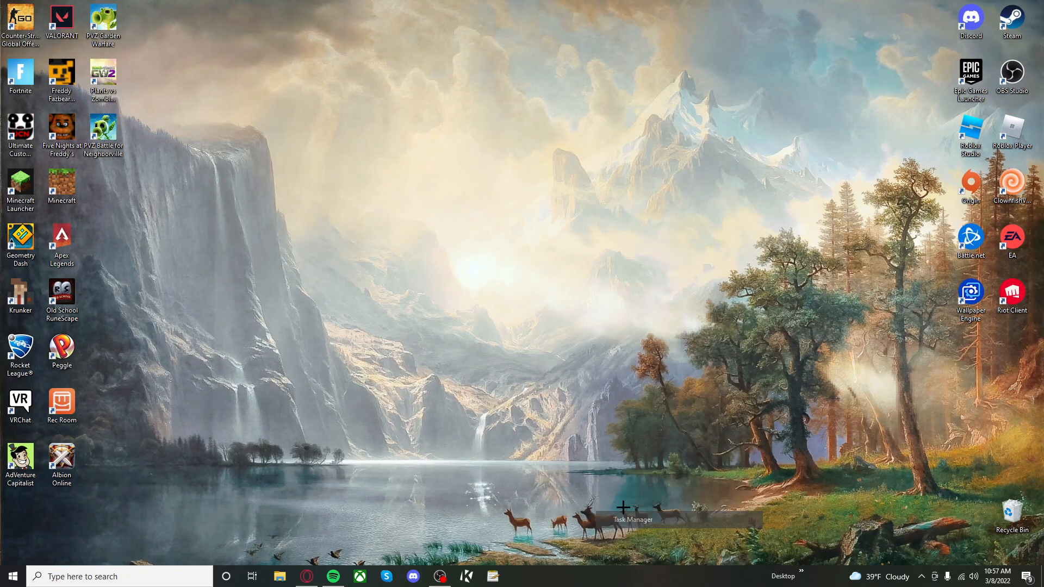
- End the Discord (32 bit) background processes from the Task Manager process list
left_click(630, 519)
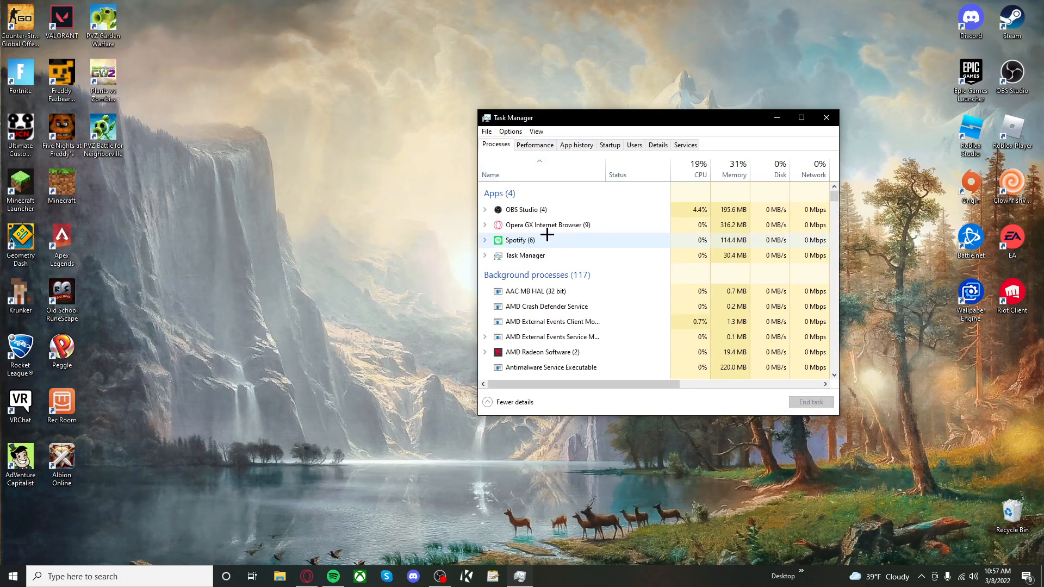
scroll("down", 3)
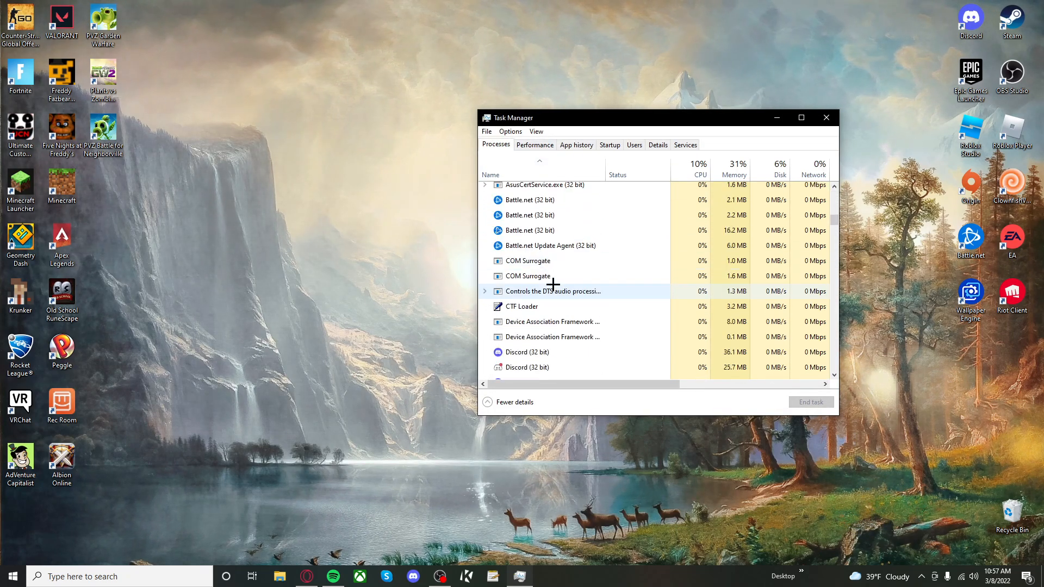
right_click(527, 251)
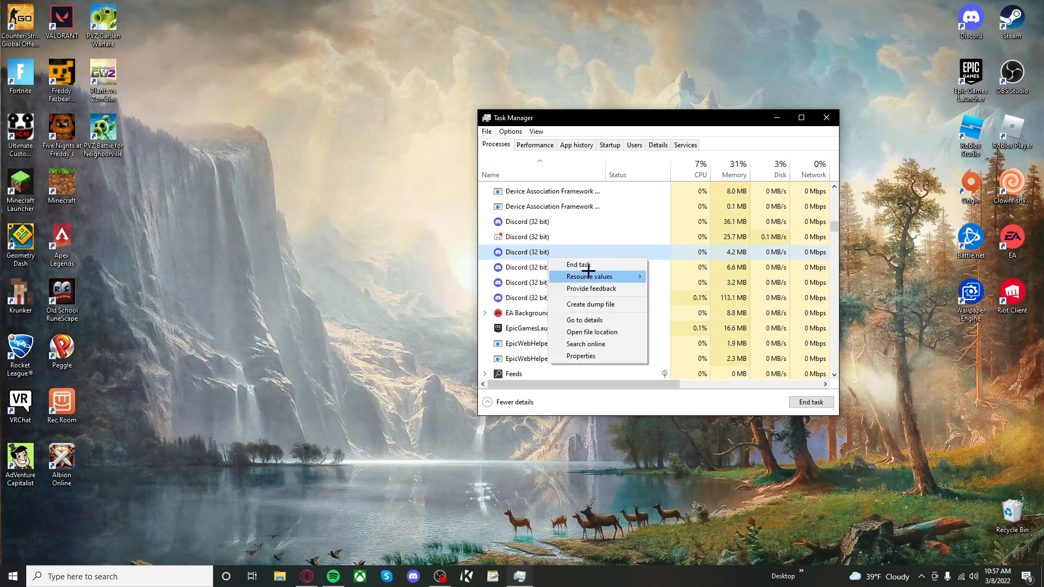
left_click(537, 205)
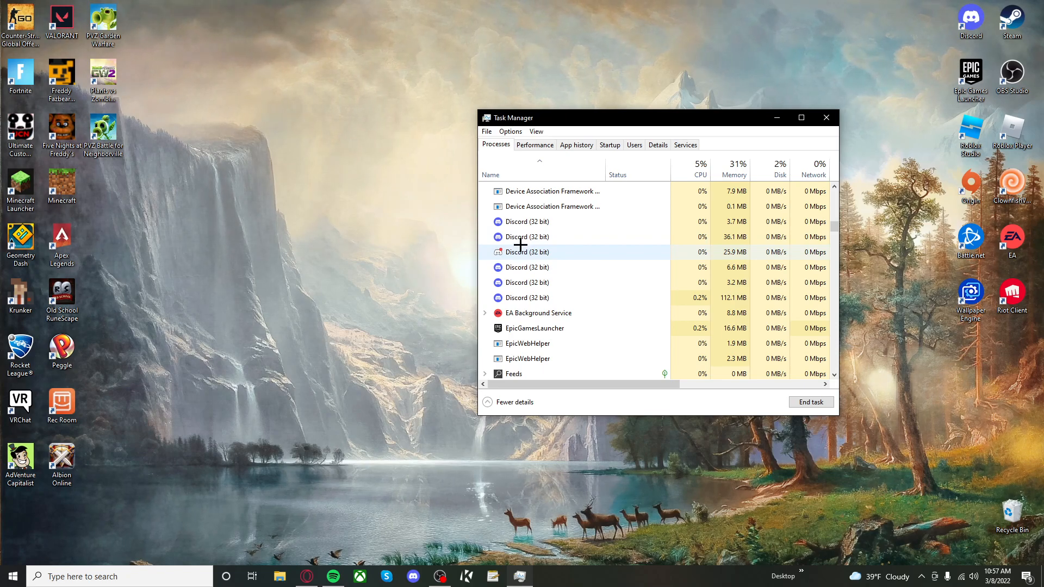
right_click(526, 267)
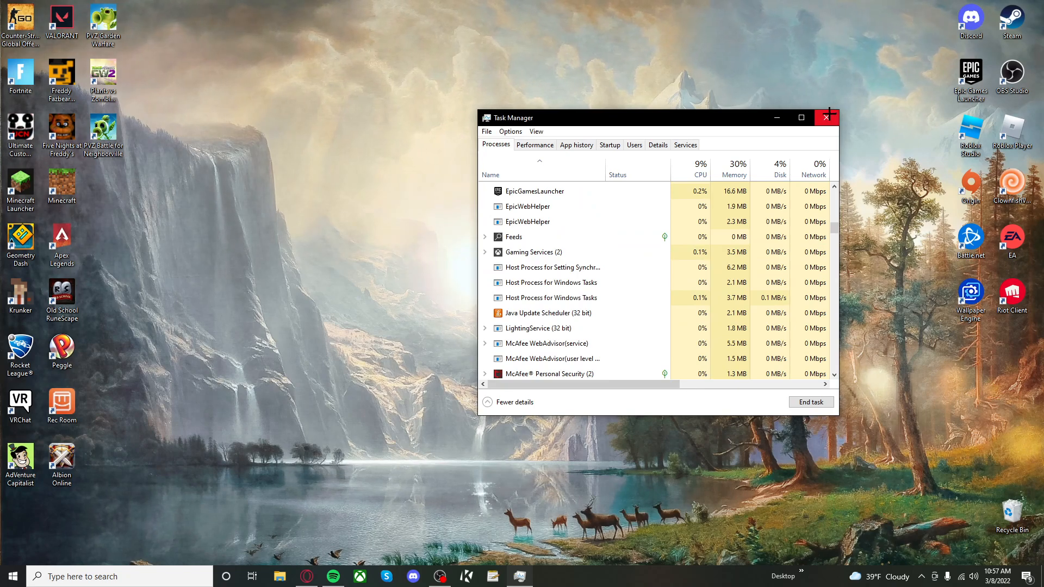
- Close Task Manager, relaunch Discord to its Friends list, then close its window
left_click(826, 117)
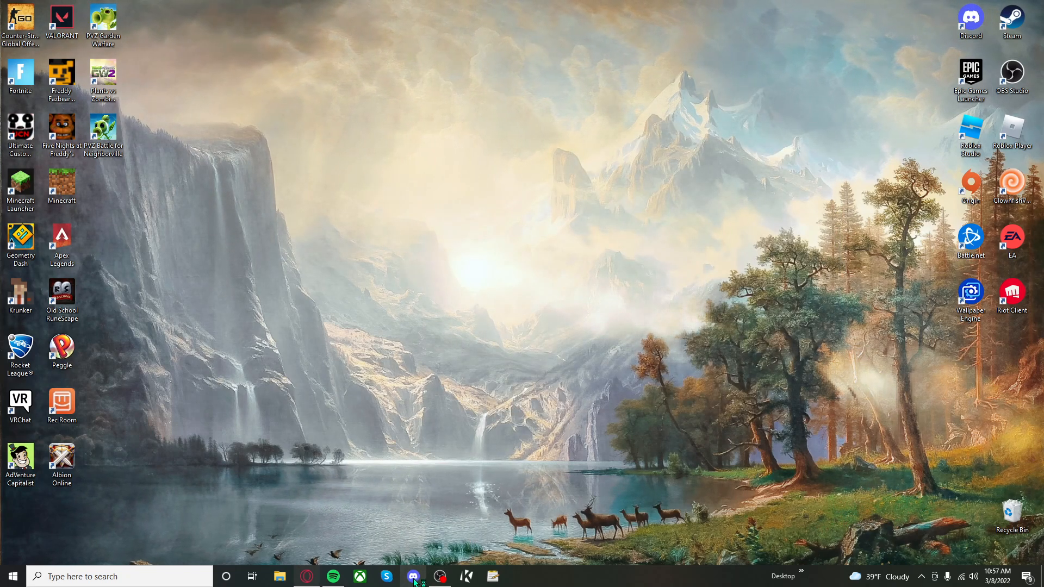
left_click(439, 576)
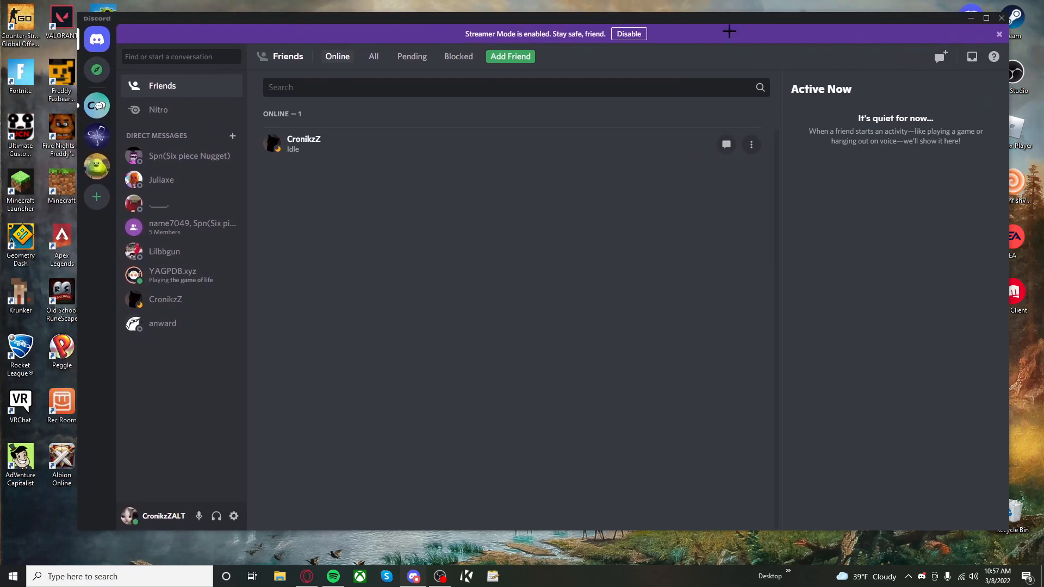
left_click(985, 18)
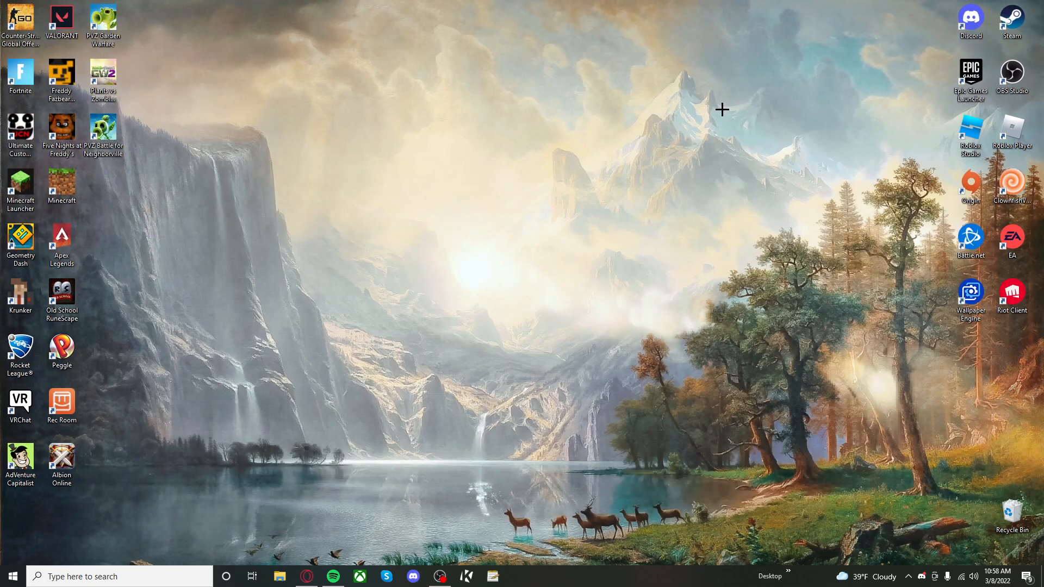